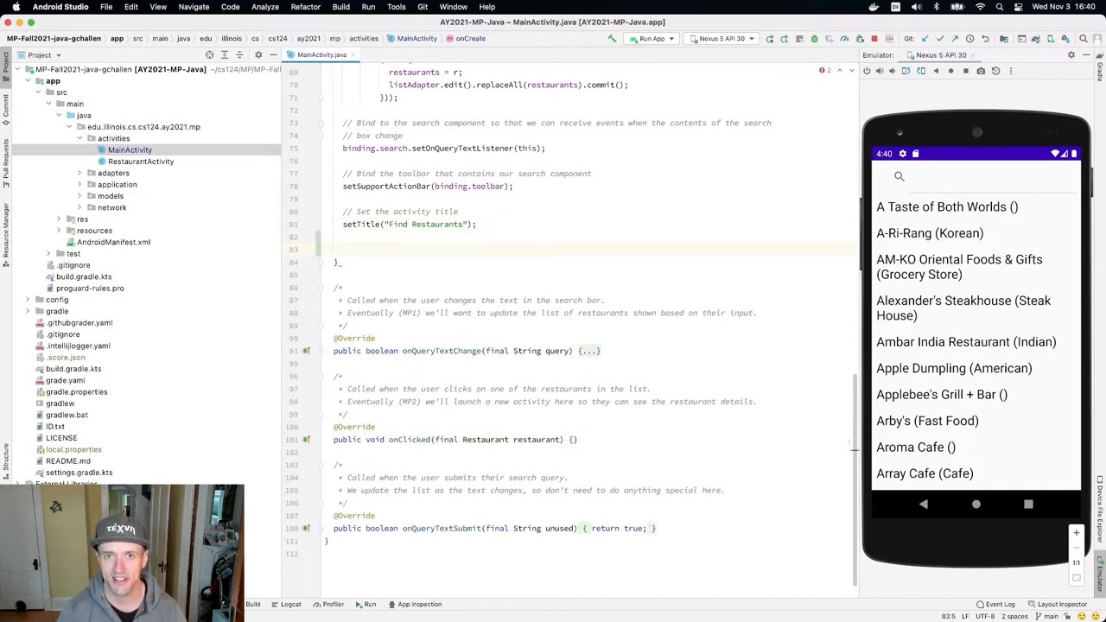
# Write two nested for loops to 1024 * 1024 that increment counter k after setTitle in onCreate
pyautogui.write('while(')
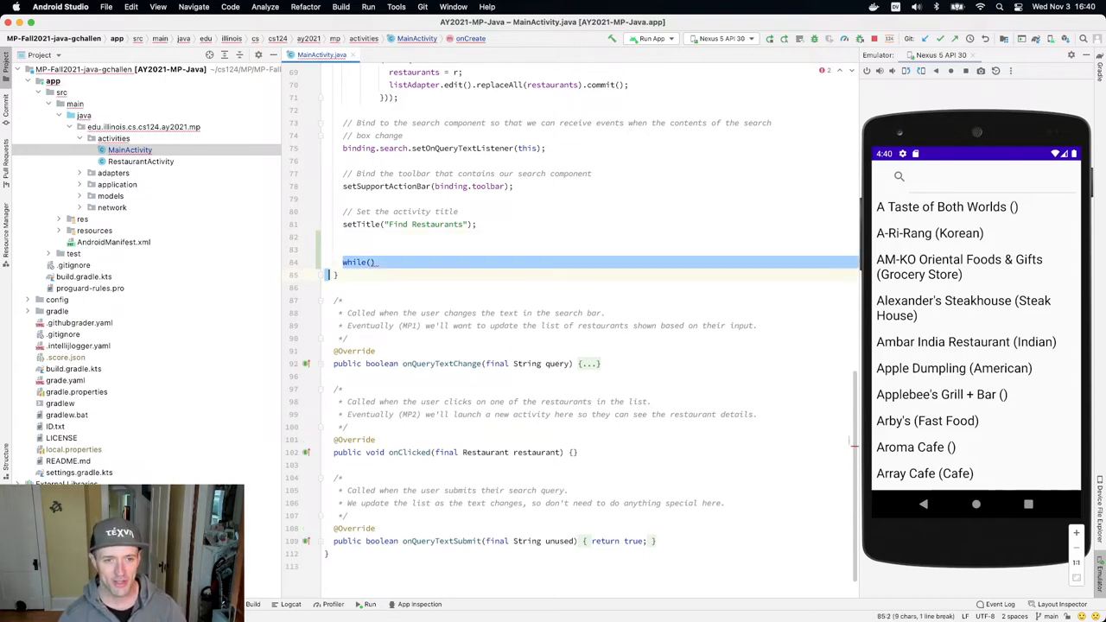
pyautogui.write('for')
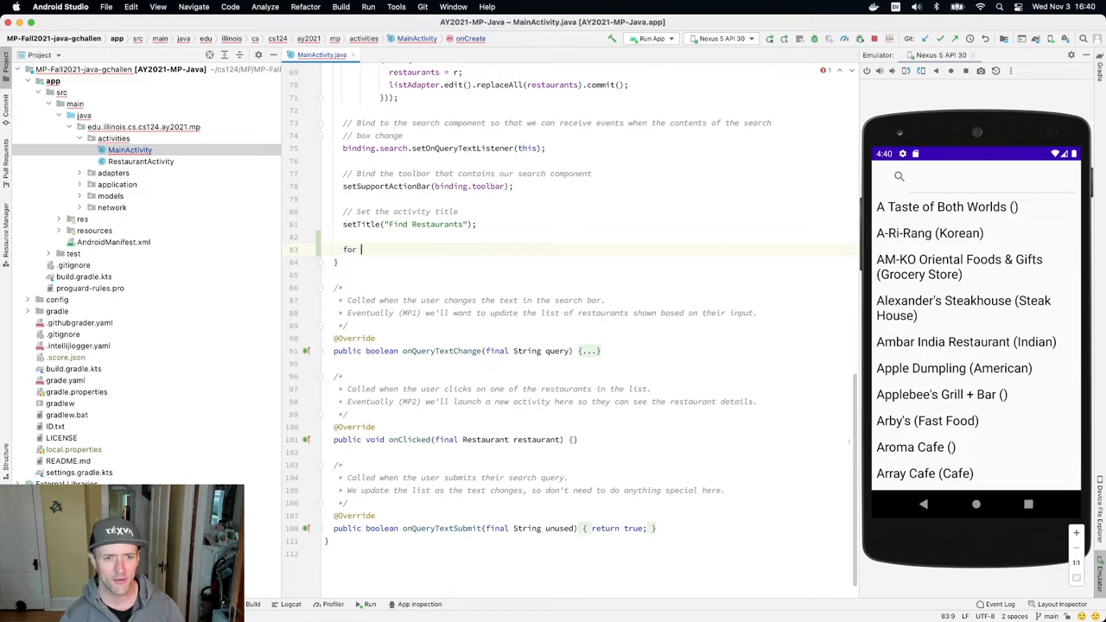
pyautogui.write('(int i = 0; i < 1024 * 1024; i++) {')
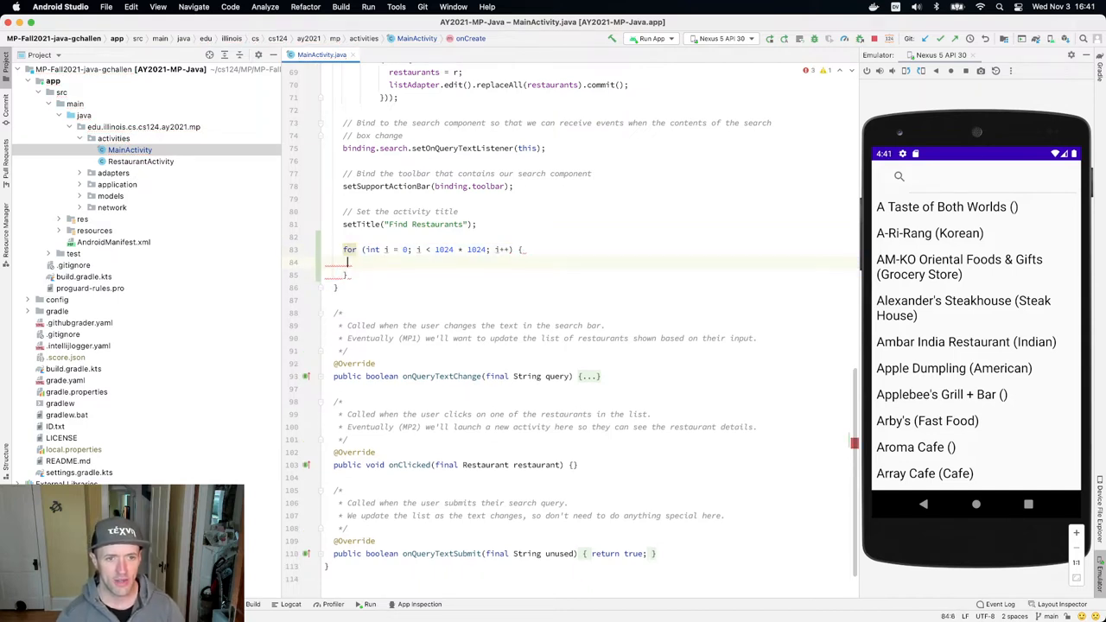
pyautogui.write('for (int i = 0; i < 1024 * 1024; i++) {')
pyautogui.write('int k = 0;')
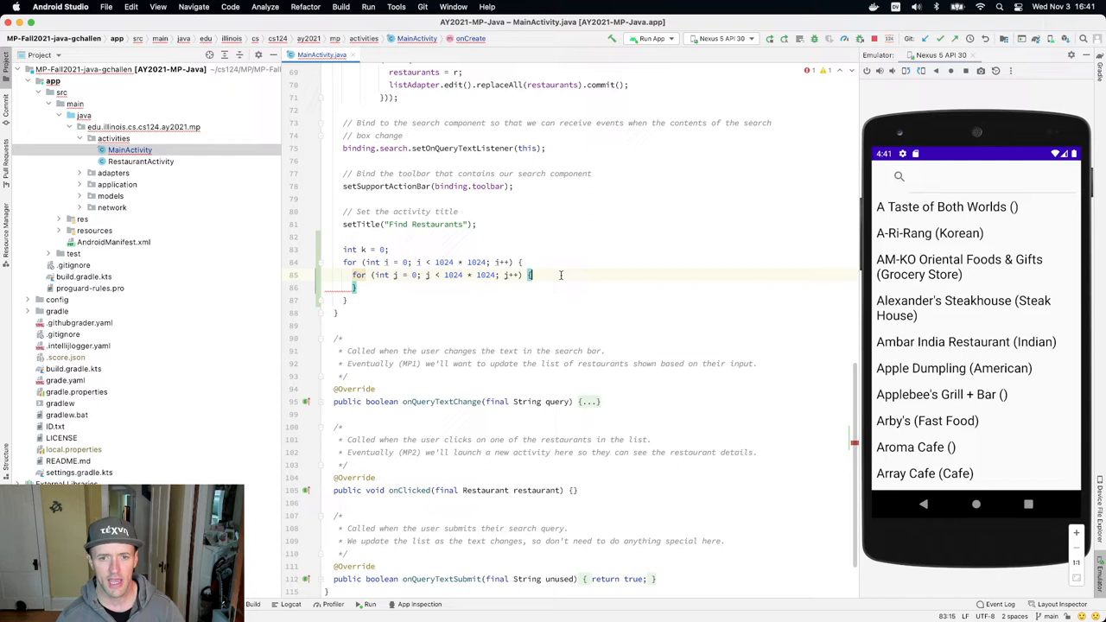
pyautogui.write('k++;')
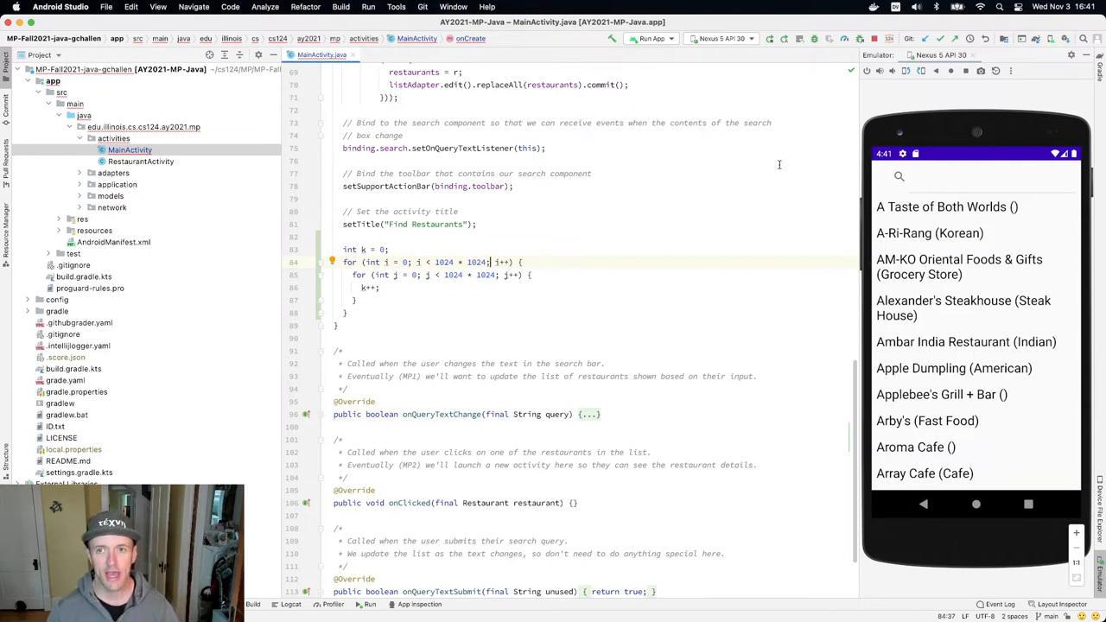
# Relocate the nested loop from onCreate into onQueryTextSubmit and end it with return true;
pyautogui.click(343, 249)
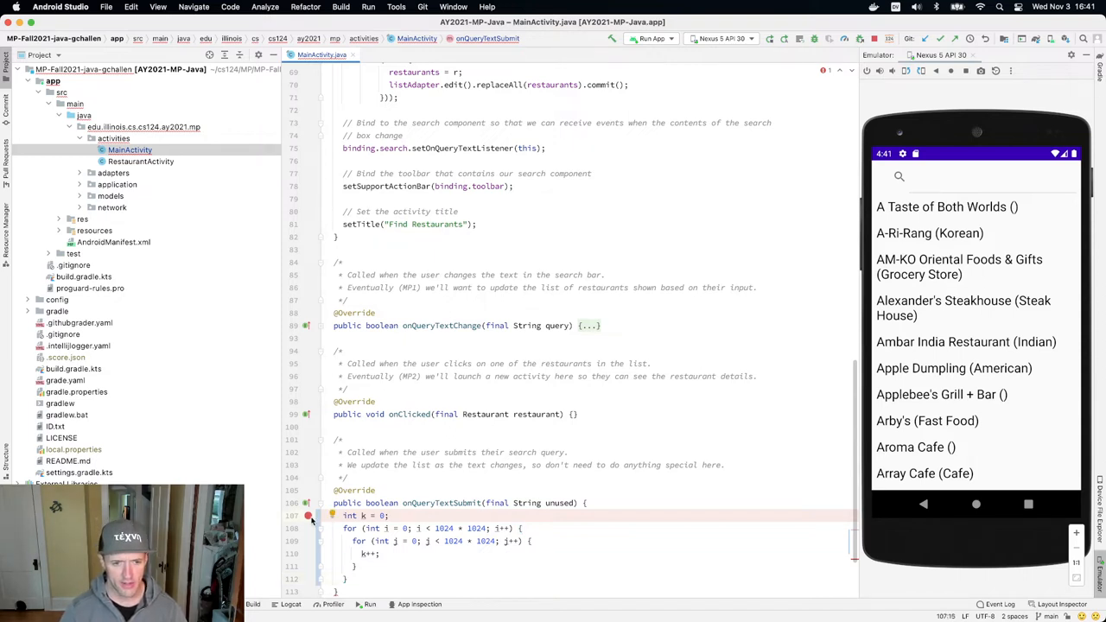
pyautogui.click(307, 515)
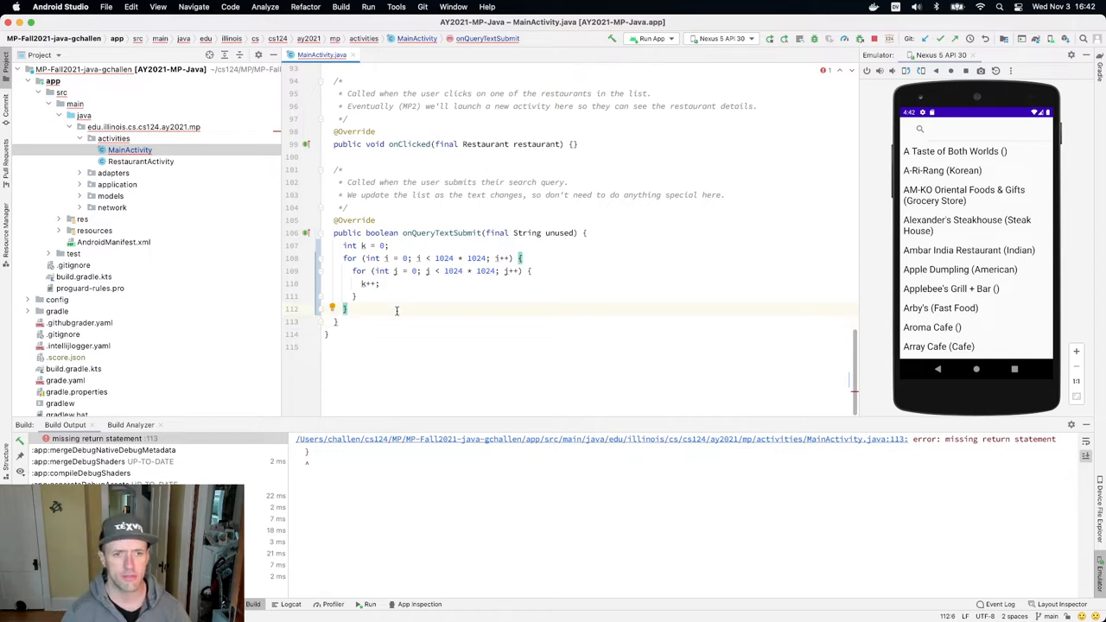
pyautogui.write('return true')
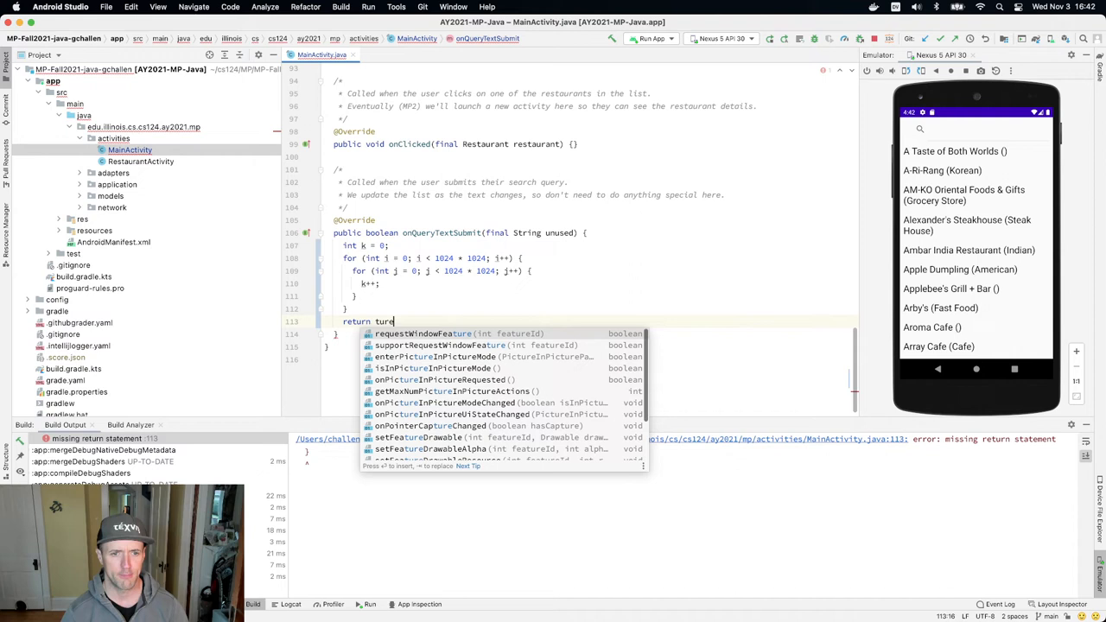
pyautogui.write('rue;')
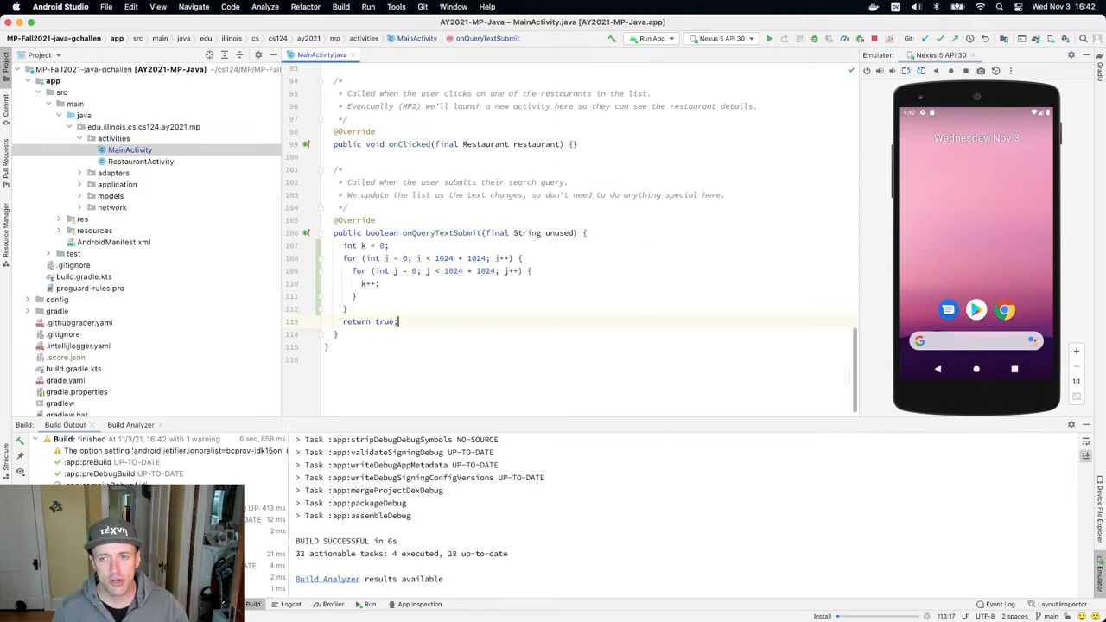
# Search for 'pizza' in the emulator app's search field
pyautogui.click(767, 38)
pyautogui.write('tttt')
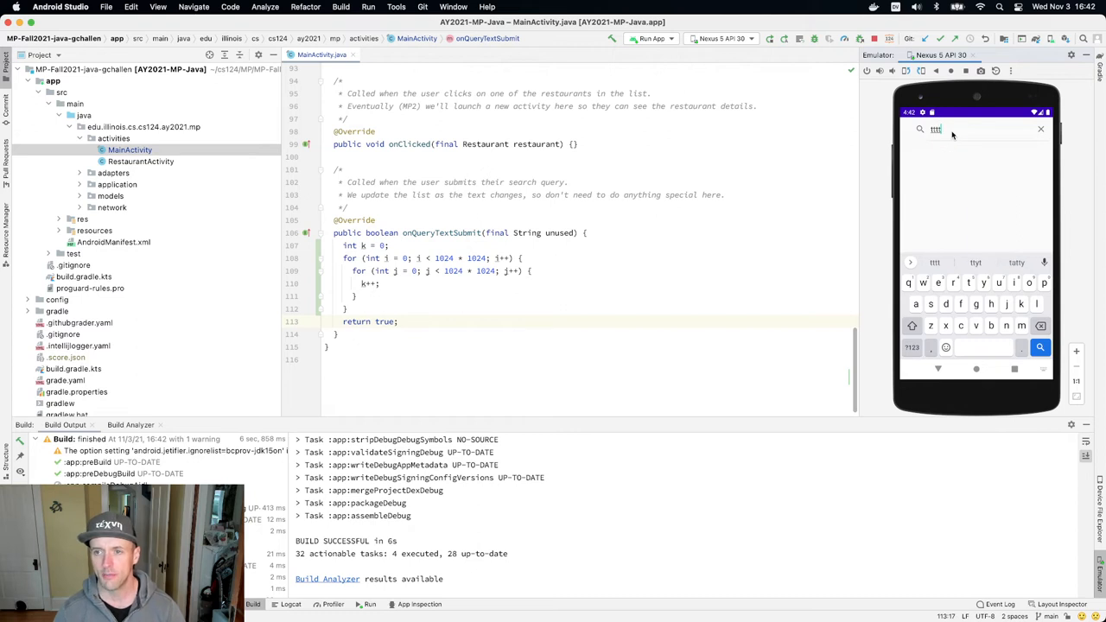
pyautogui.write('p')
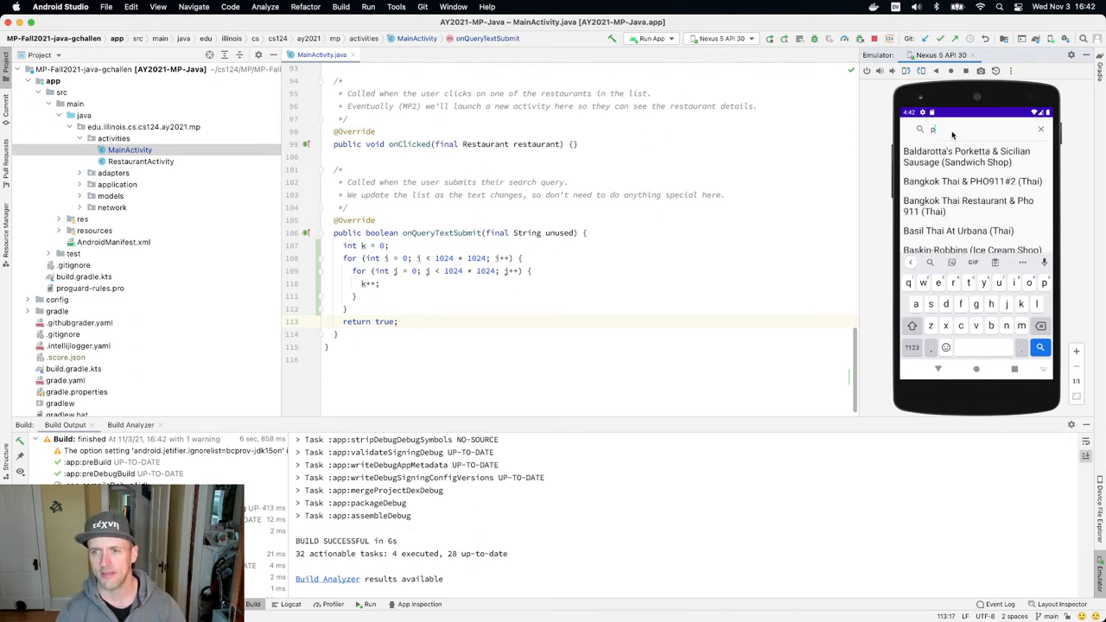
pyautogui.write('izza')
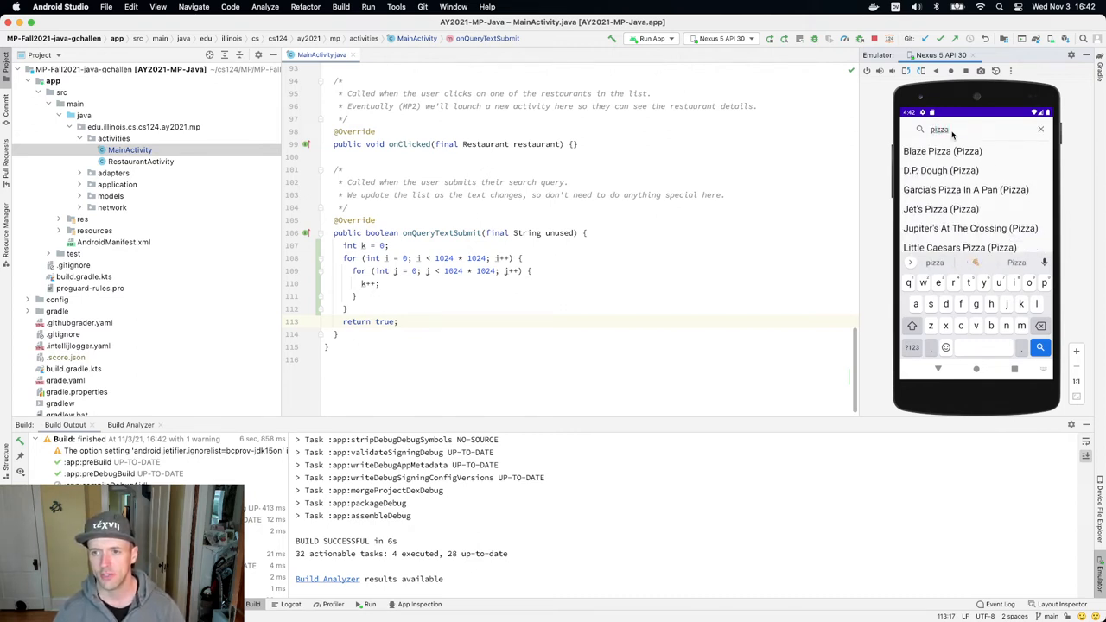
pyautogui.moveTo(950, 135)
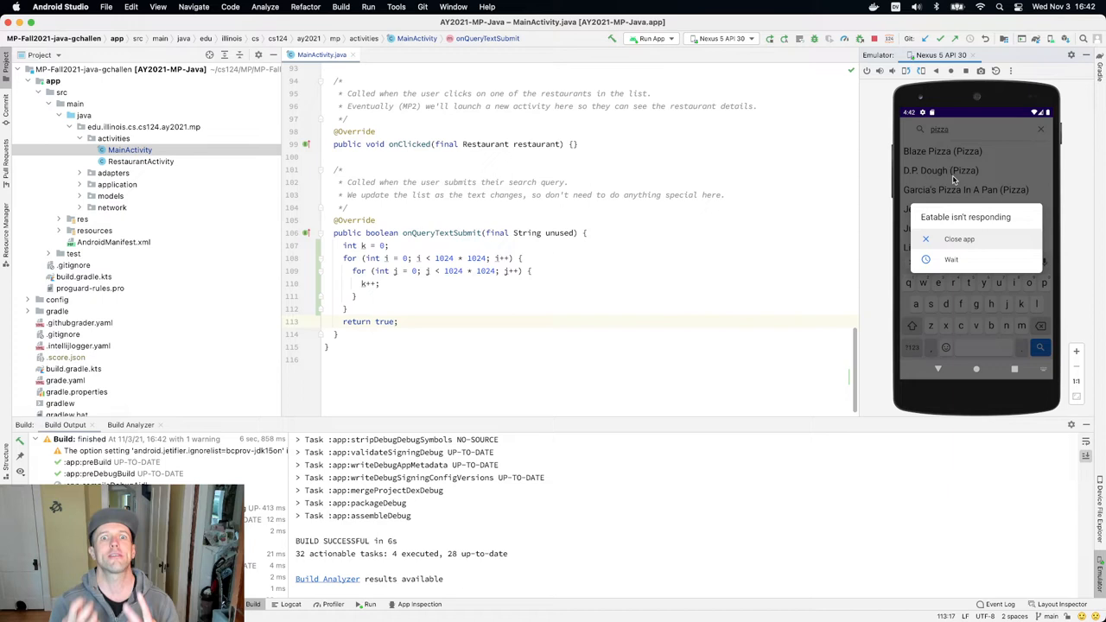
pyautogui.moveTo(959, 201)
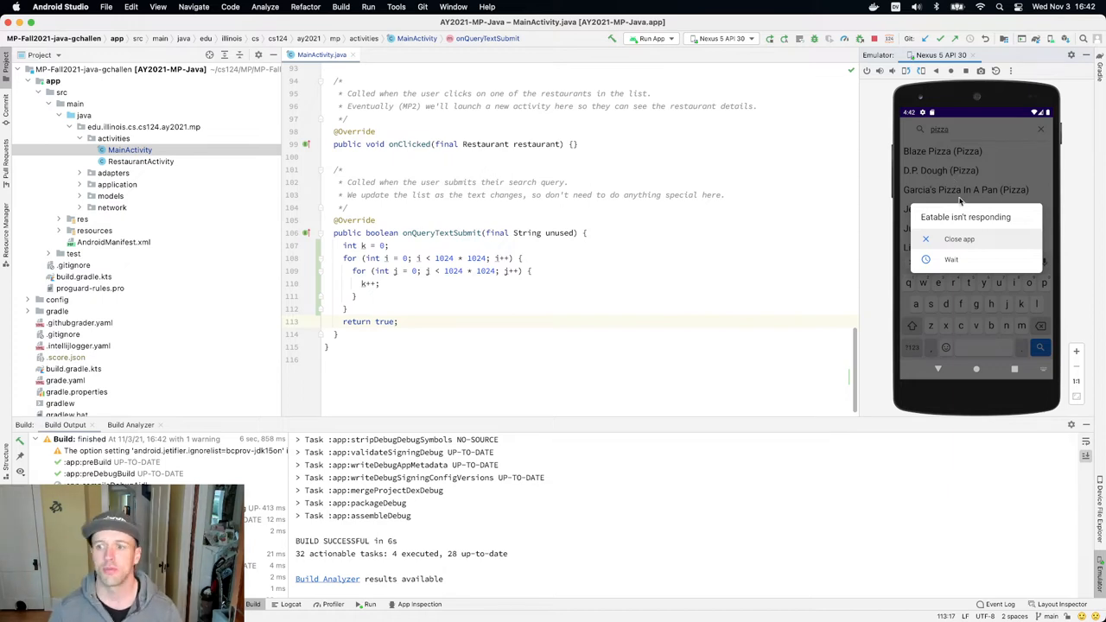
# Keep waiting on the frozen app's not-responding dialog
pyautogui.click(950, 259)
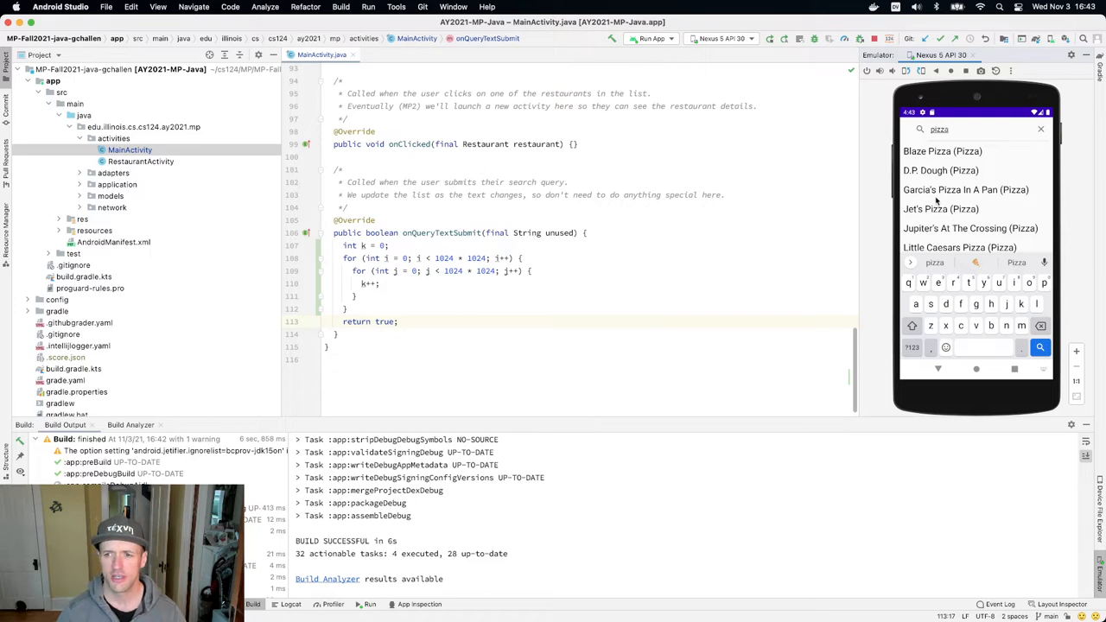
pyautogui.moveTo(937, 207)
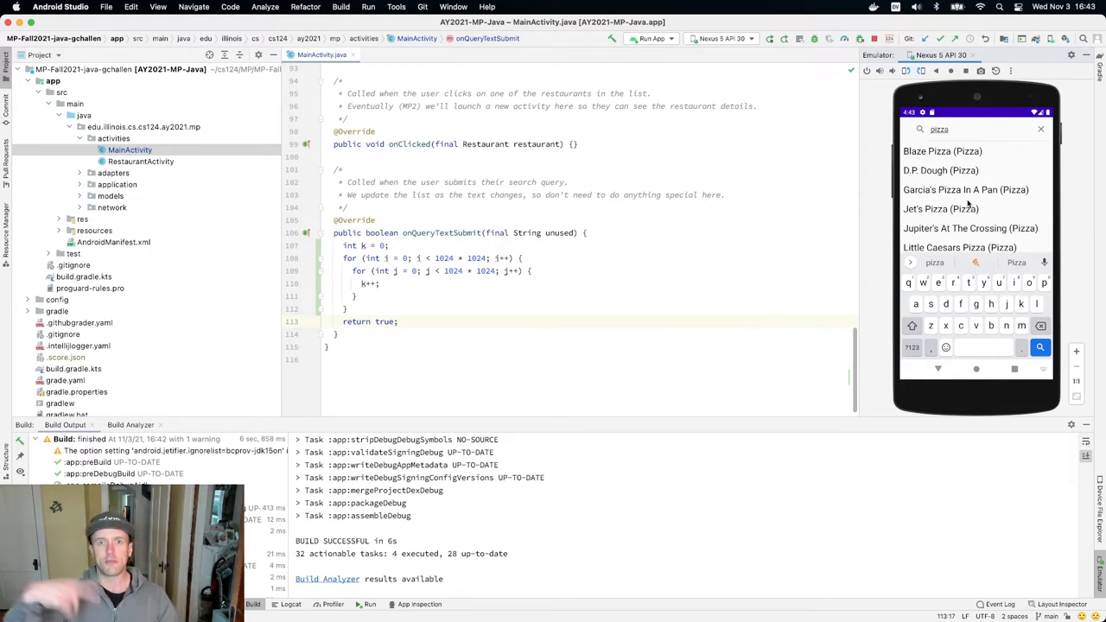
pyautogui.moveTo(954, 130)
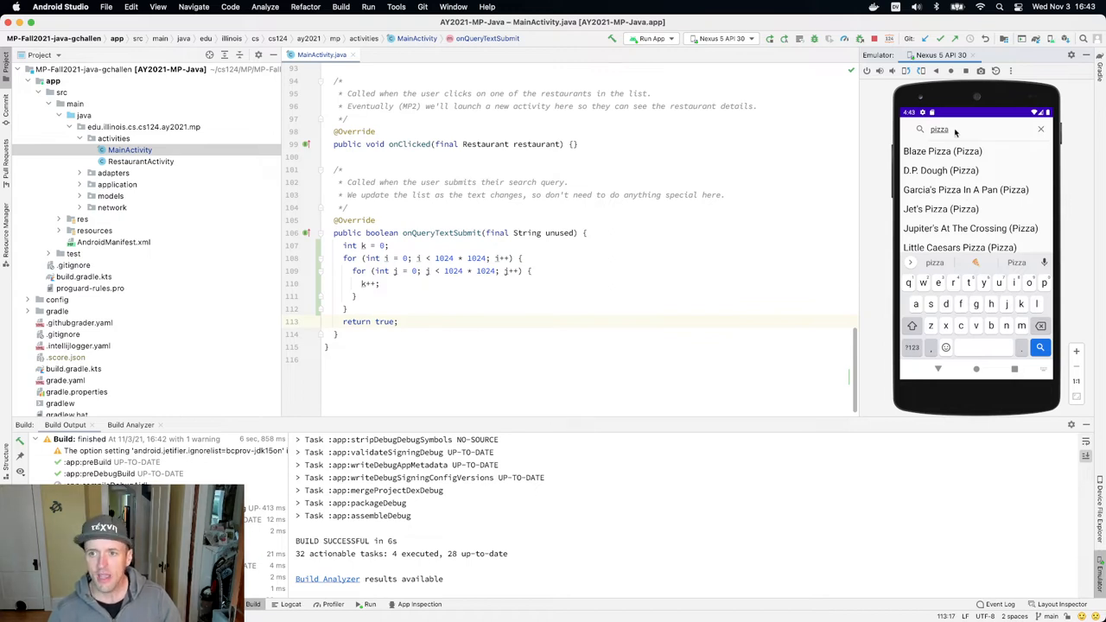
pyautogui.moveTo(929, 202)
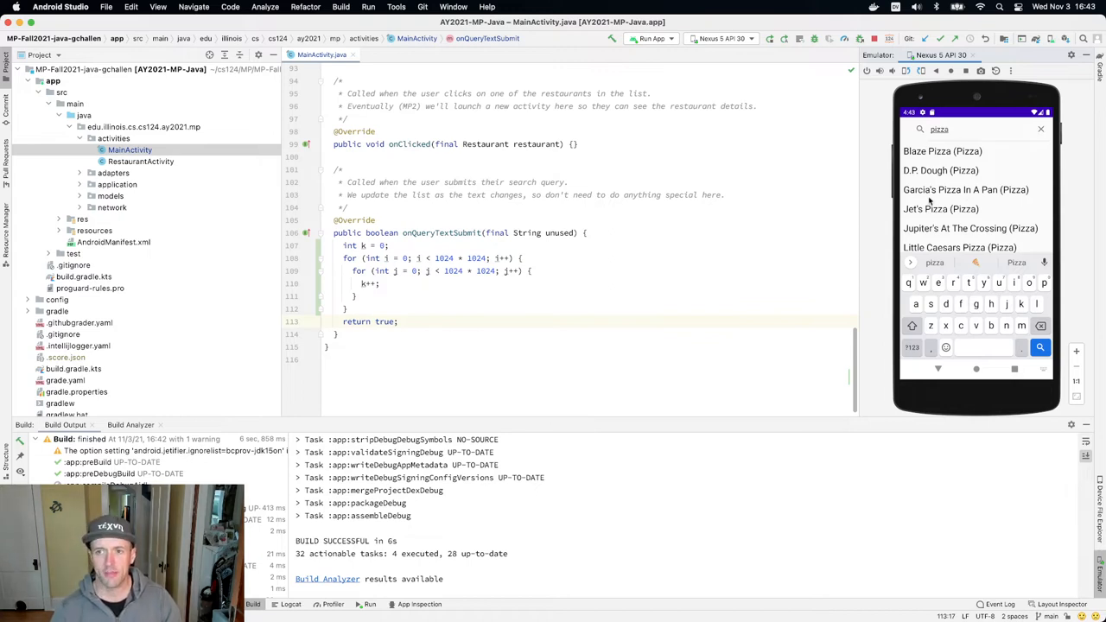
pyautogui.moveTo(950, 237)
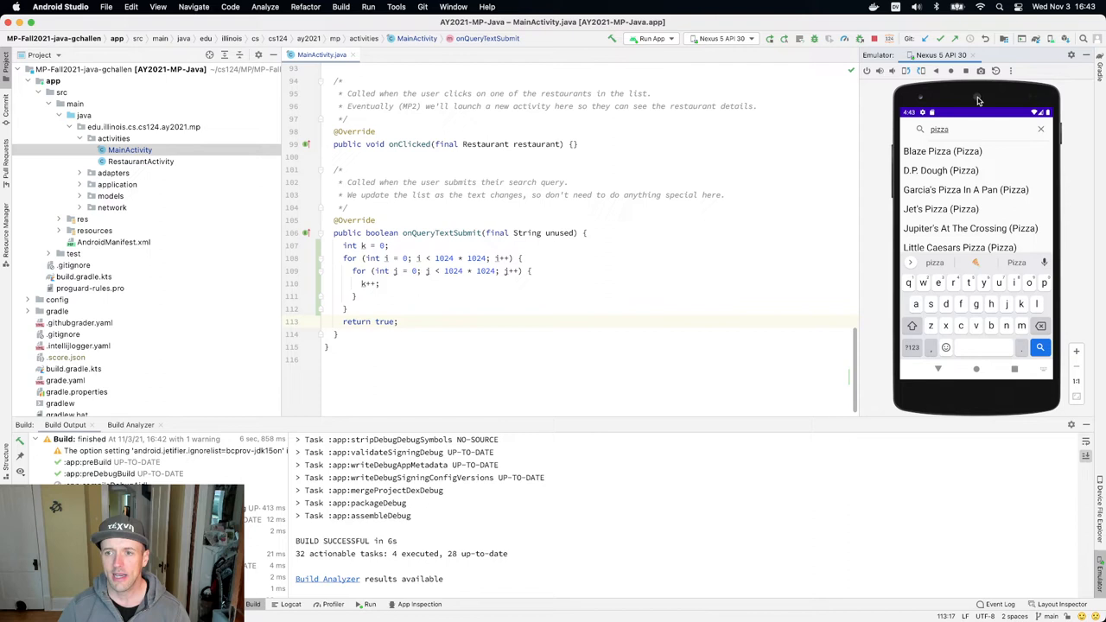
pyautogui.moveTo(993, 226)
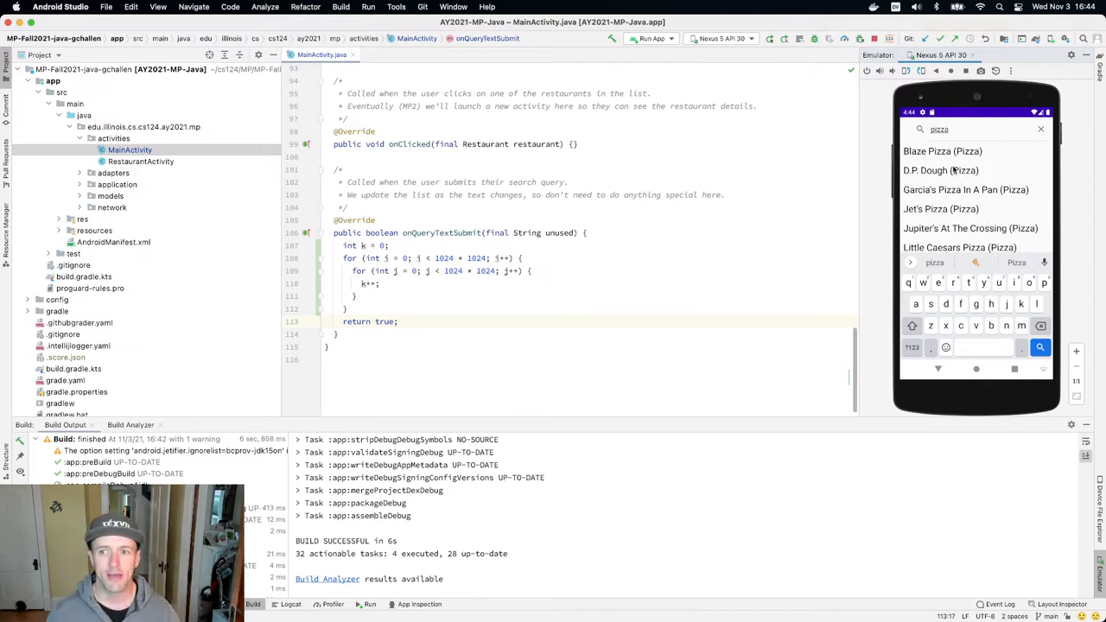
pyautogui.moveTo(970, 203)
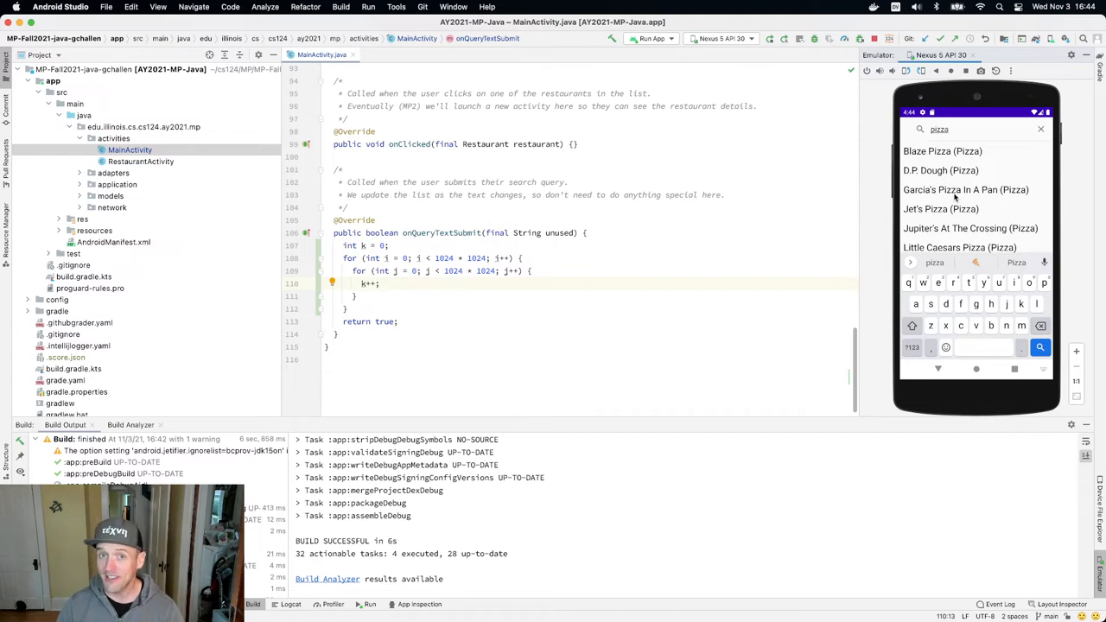
pyautogui.moveTo(947, 226)
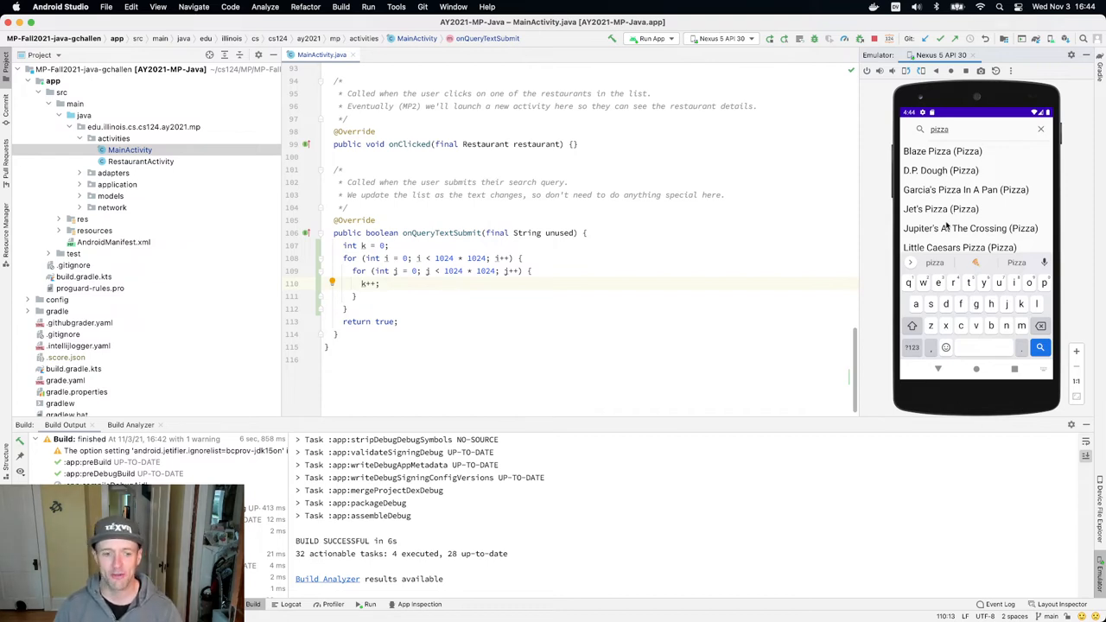
pyautogui.moveTo(940, 209)
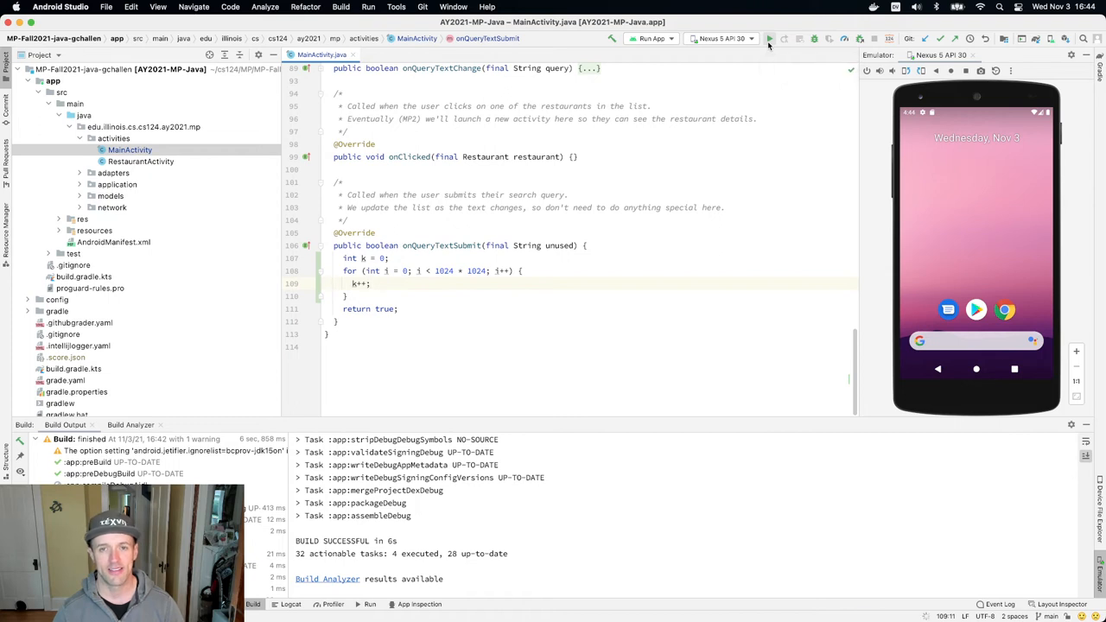
pyautogui.click(767, 38)
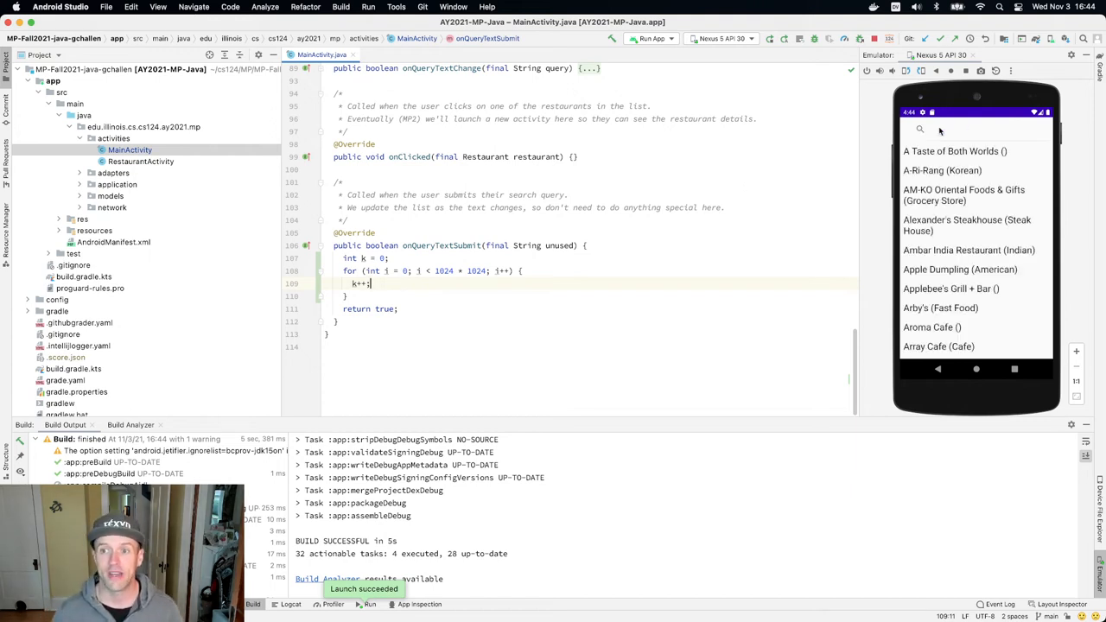
pyautogui.click(919, 128)
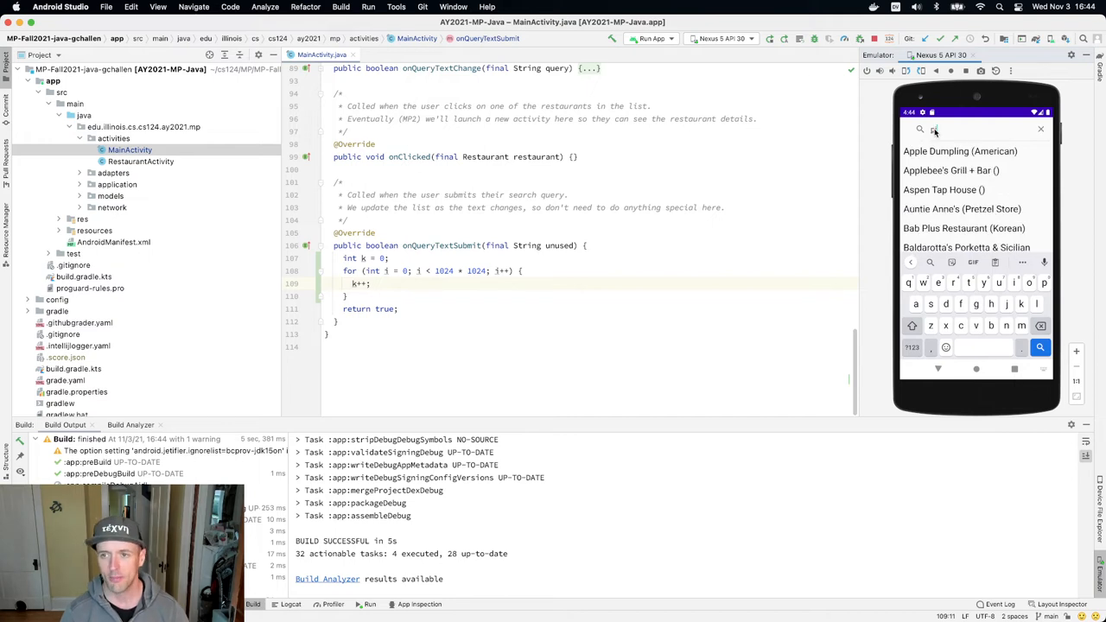
pyautogui.write('pizza')
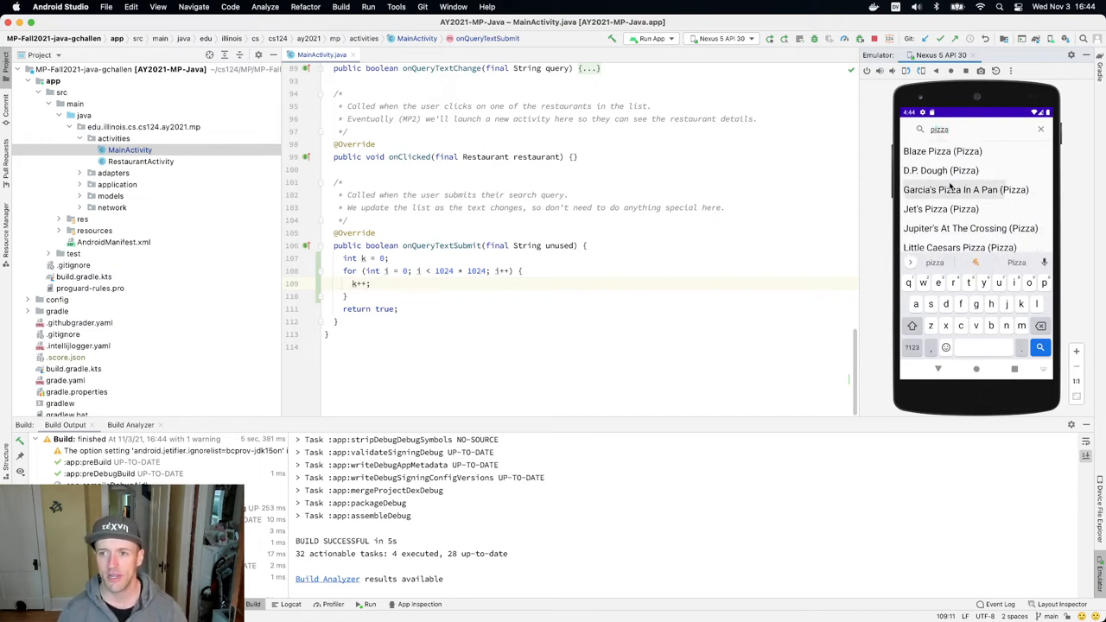
pyautogui.moveTo(964, 188)
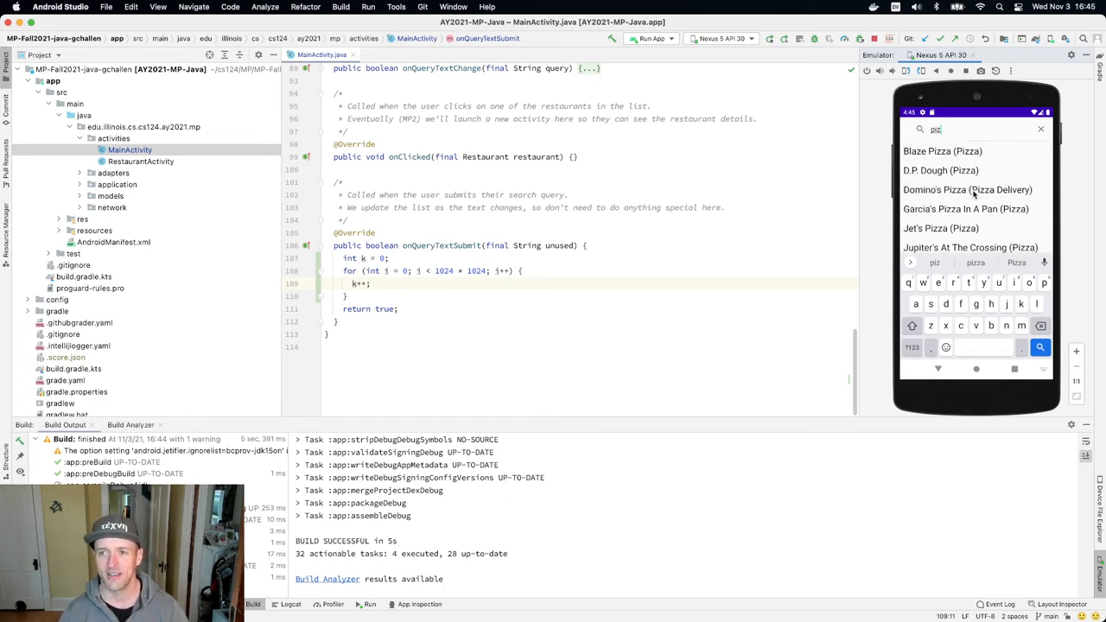
pyautogui.moveTo(933, 163)
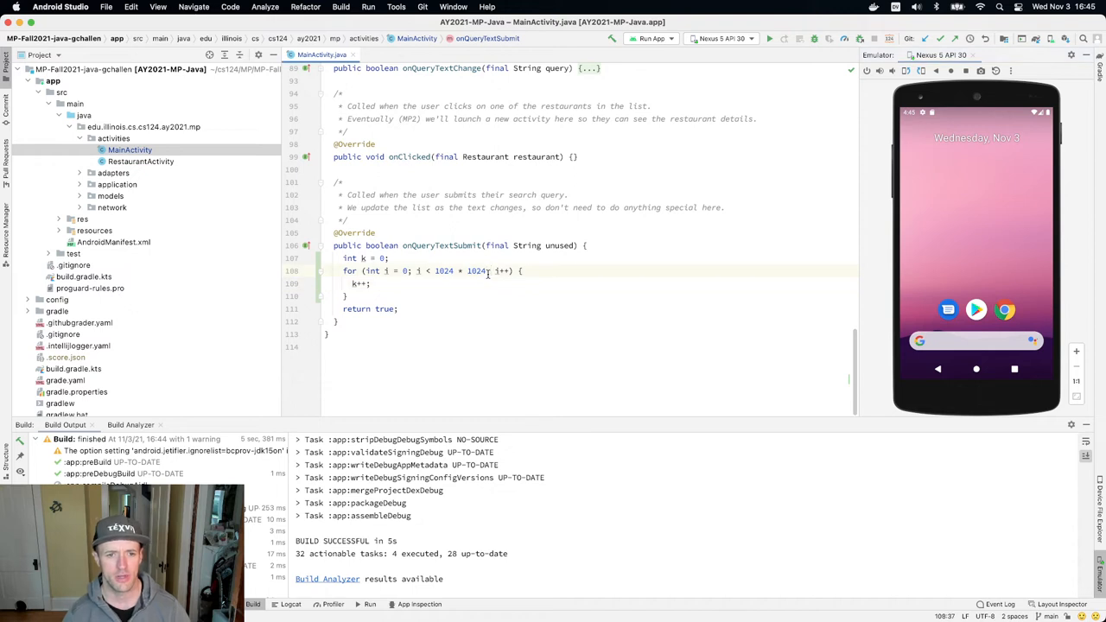
# Wrap k++ in an inner for (int j = 0; j < 1024 * 1024; j++) loop and rerun the app
pyautogui.write('for (int j = 0; j < 1024 * 1024; j++) {')
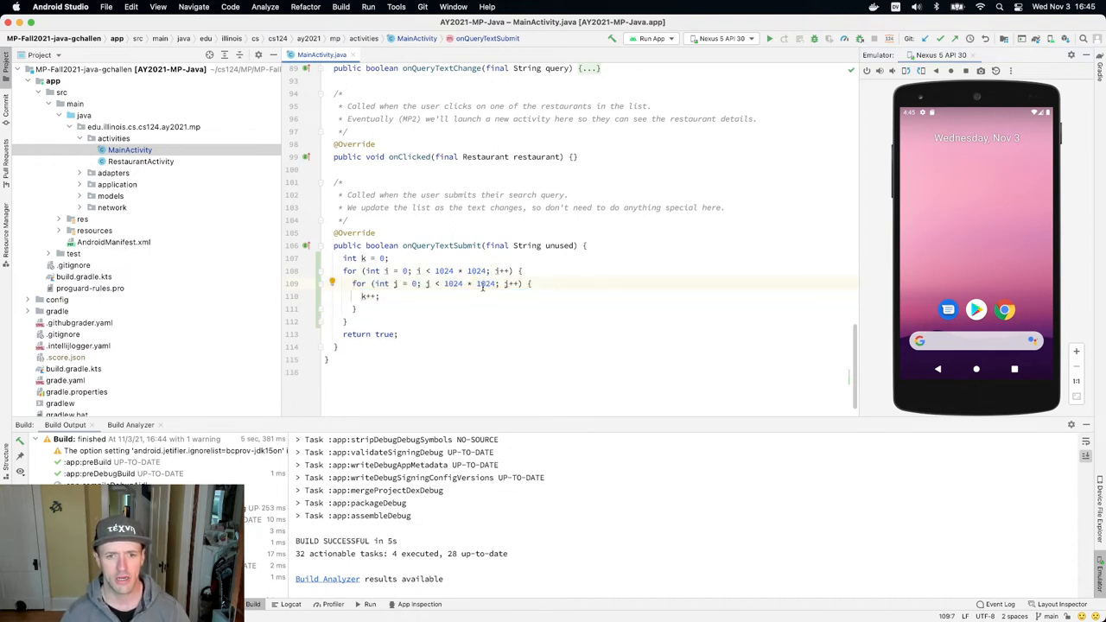
pyautogui.click(466, 283)
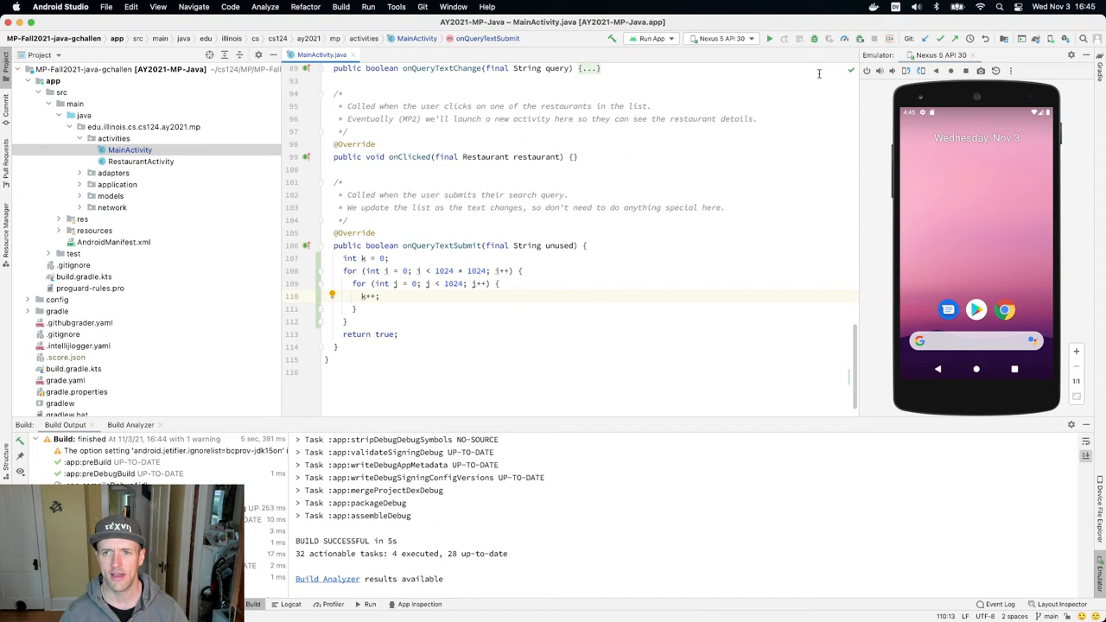
pyautogui.click(767, 38)
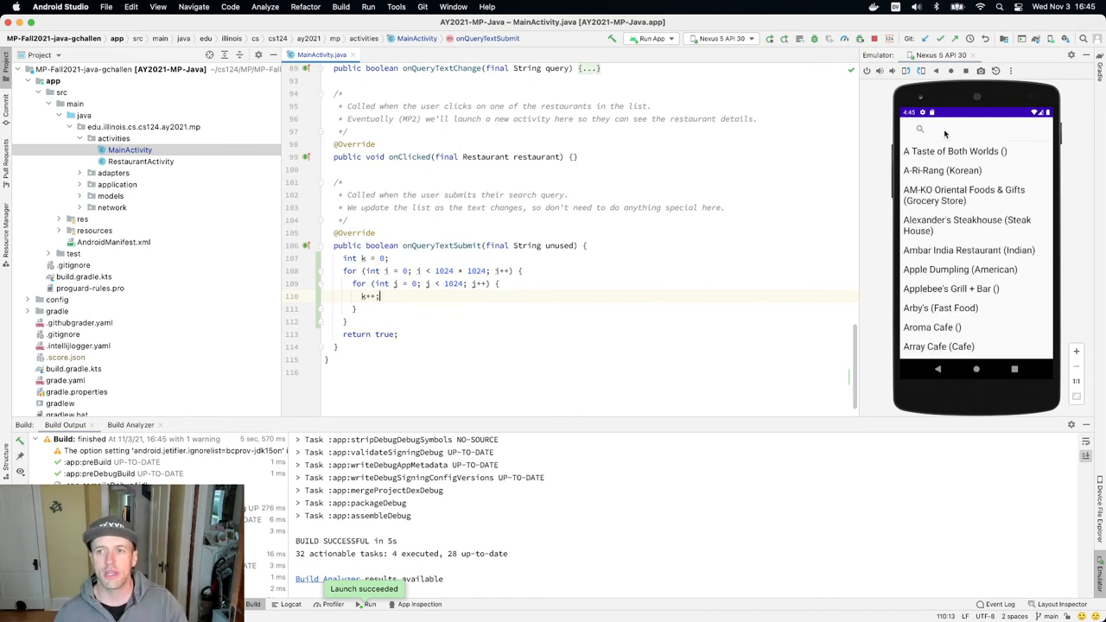
# Try restaurant searches in the emulator app, typing 'piz' and further query text
pyautogui.click(976, 128)
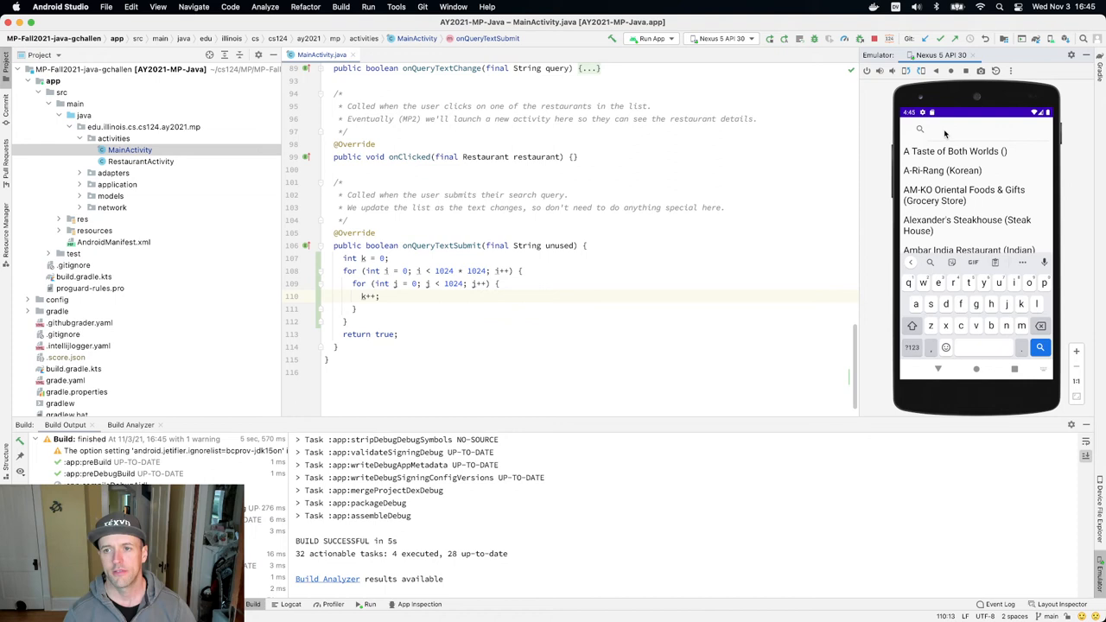
pyautogui.write('piz')
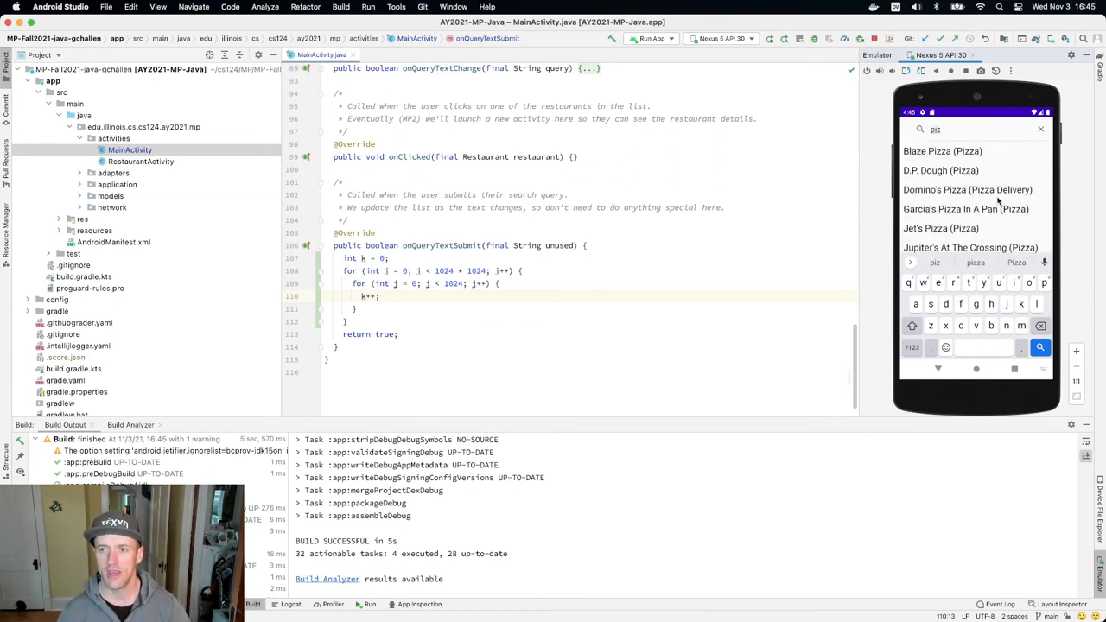
pyautogui.moveTo(968, 176)
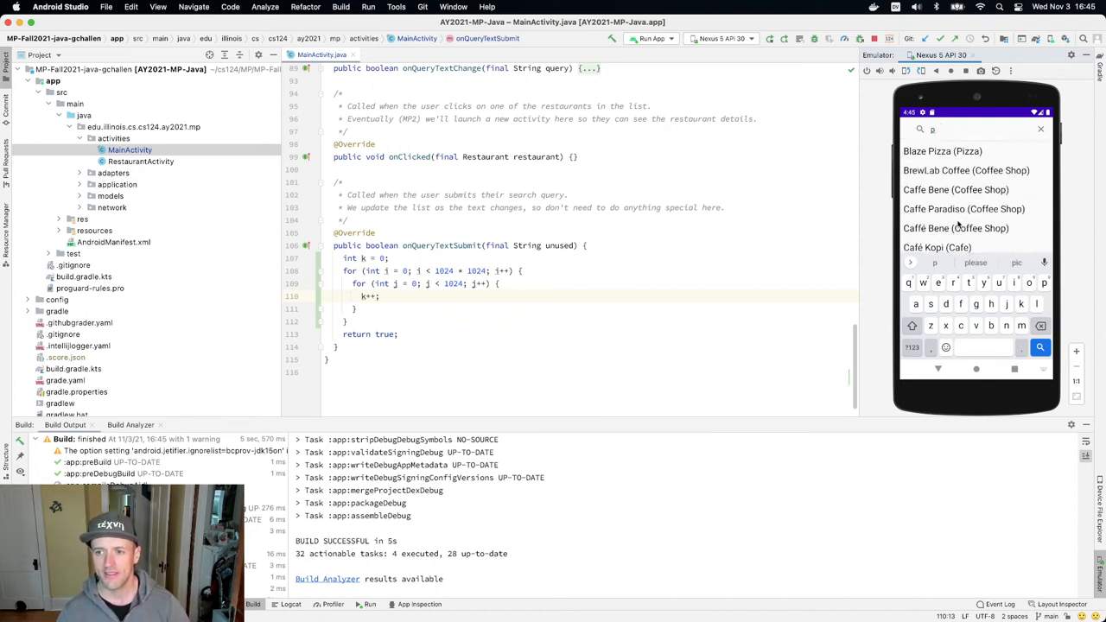
pyautogui.write('ool')
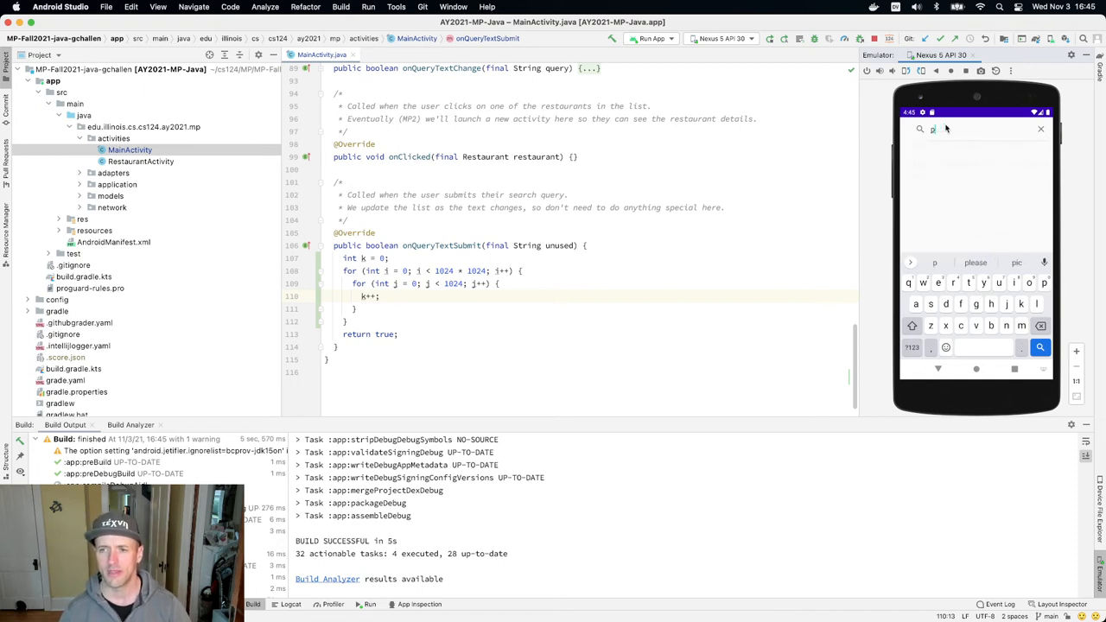
pyautogui.write('op')
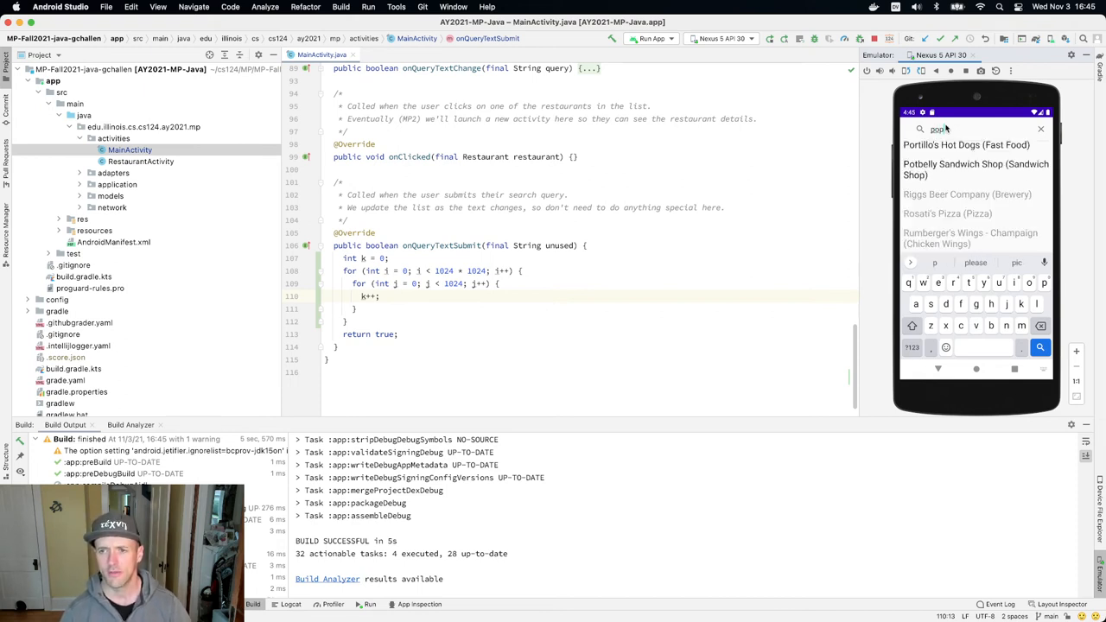